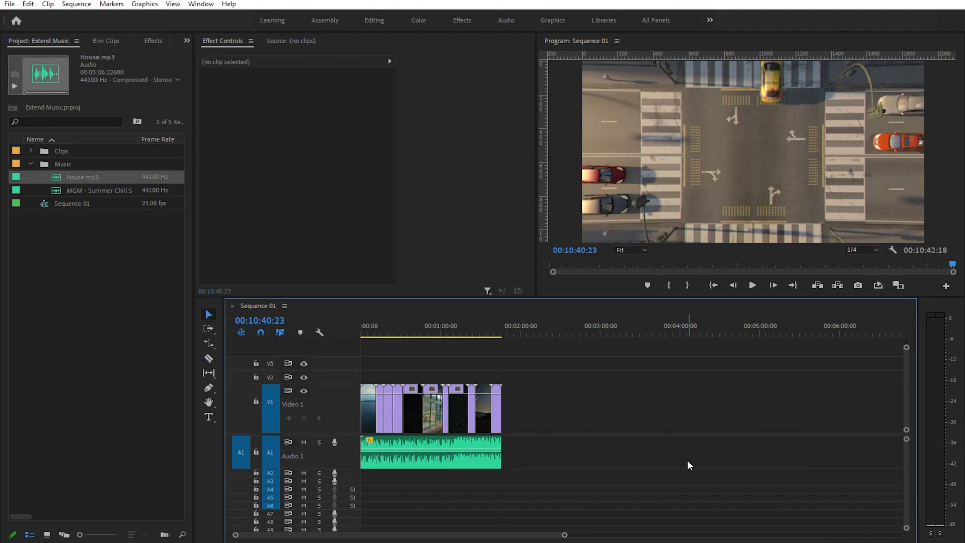
- Show the long Sequence 01 edit and park the playhead where the Summer Chill Soul clip ends
left_click(492, 409)
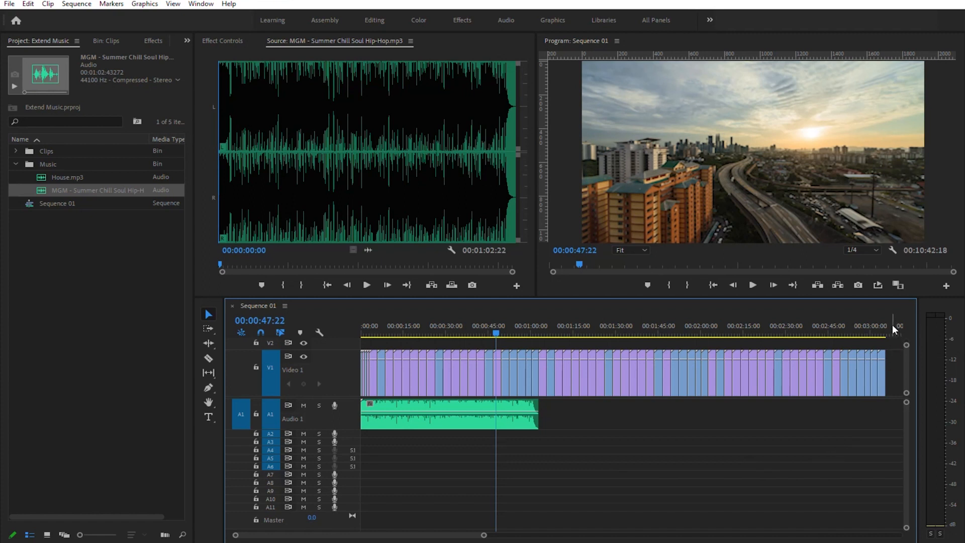
left_click(885, 335)
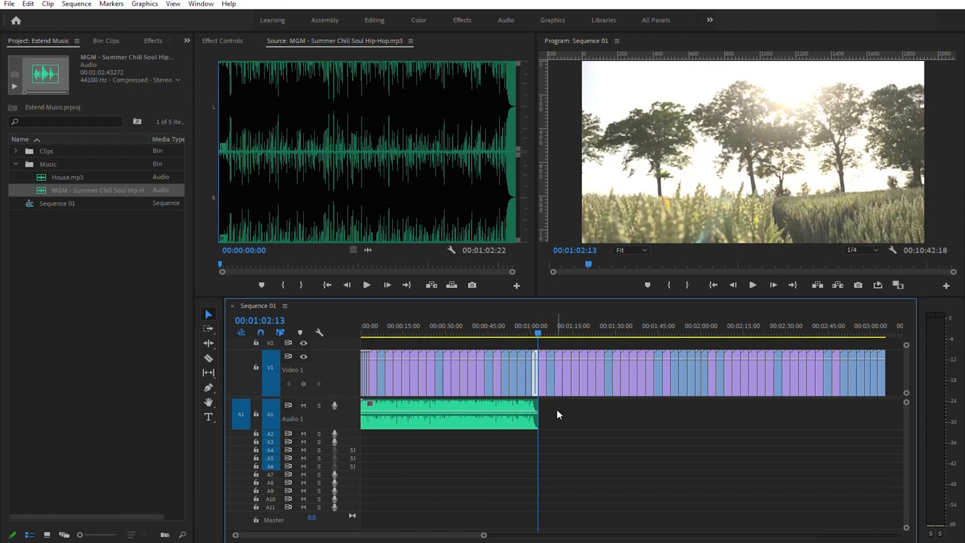
mouse_move(560, 425)
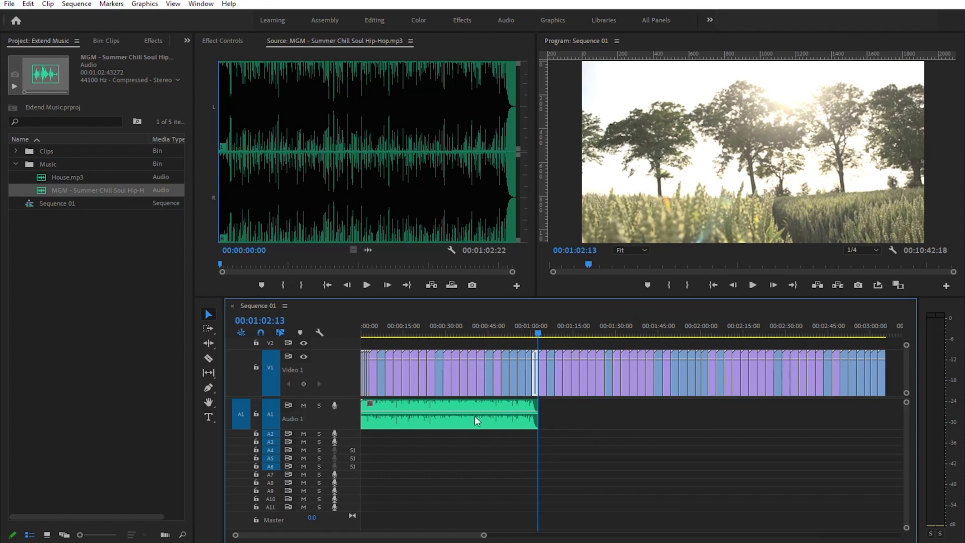
- Send the Summer Chill Soul Hip-Hop clip on A1 to Adobe Audition via Edit Clip
right_click(476, 421)
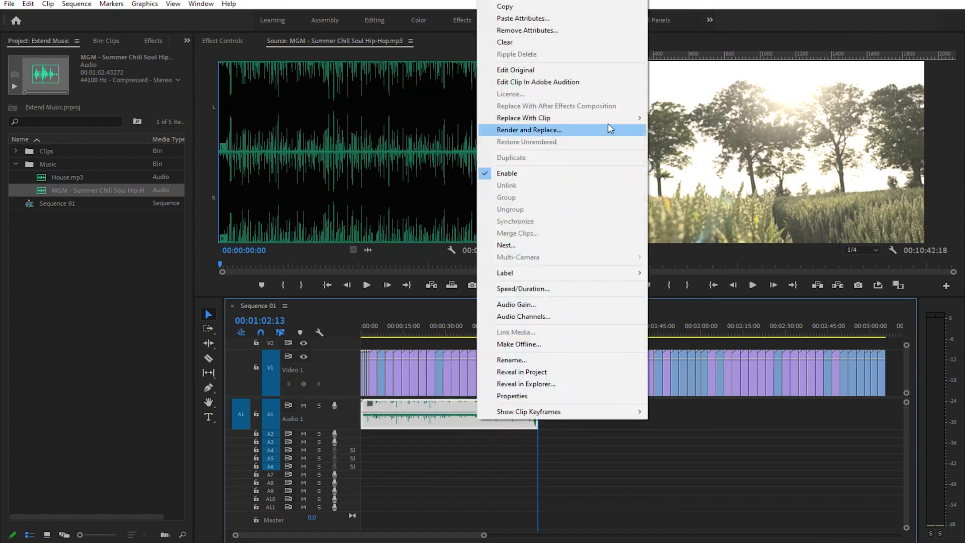
mouse_move(537, 82)
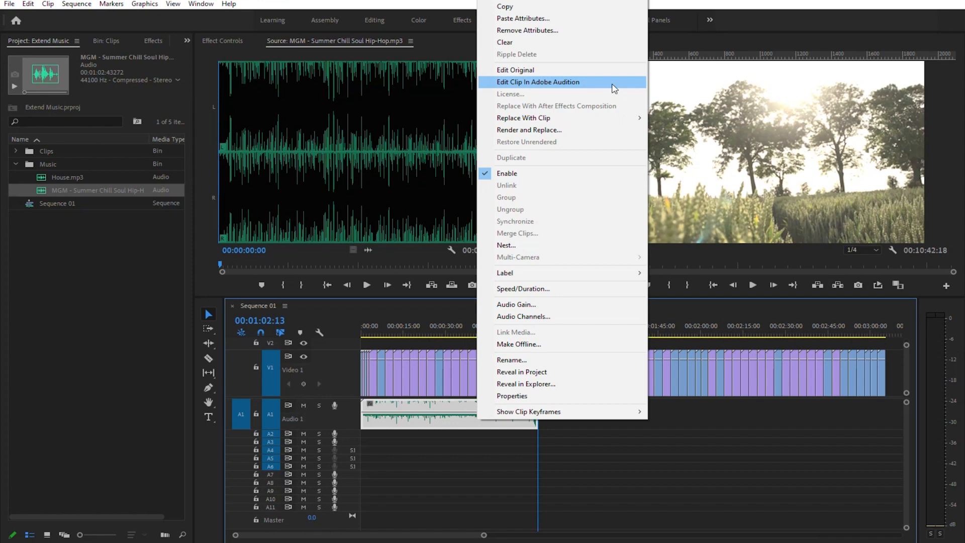
left_click(537, 82)
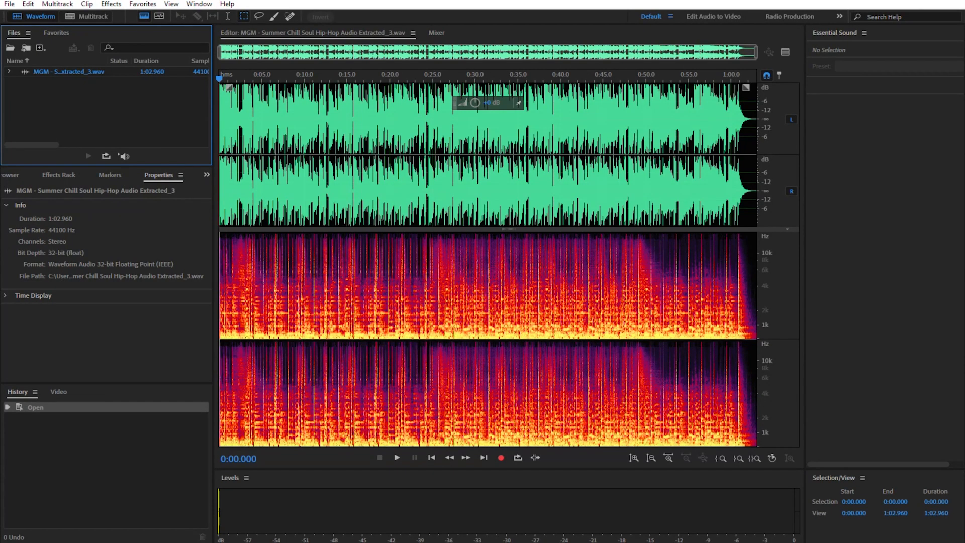
mouse_move(575, 281)
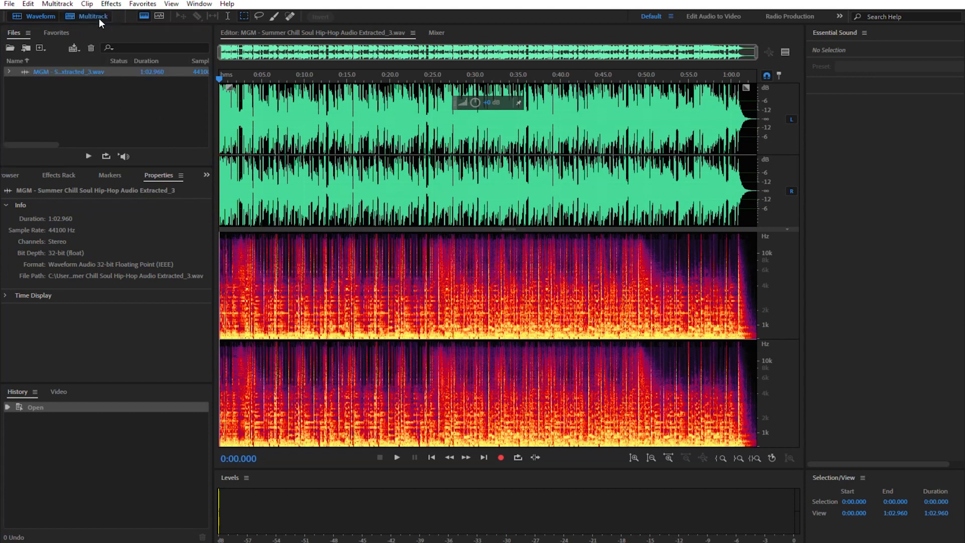
- Create the Extend BG Music multitrack session and place the extracted WAV on Track 1
left_click(90, 16)
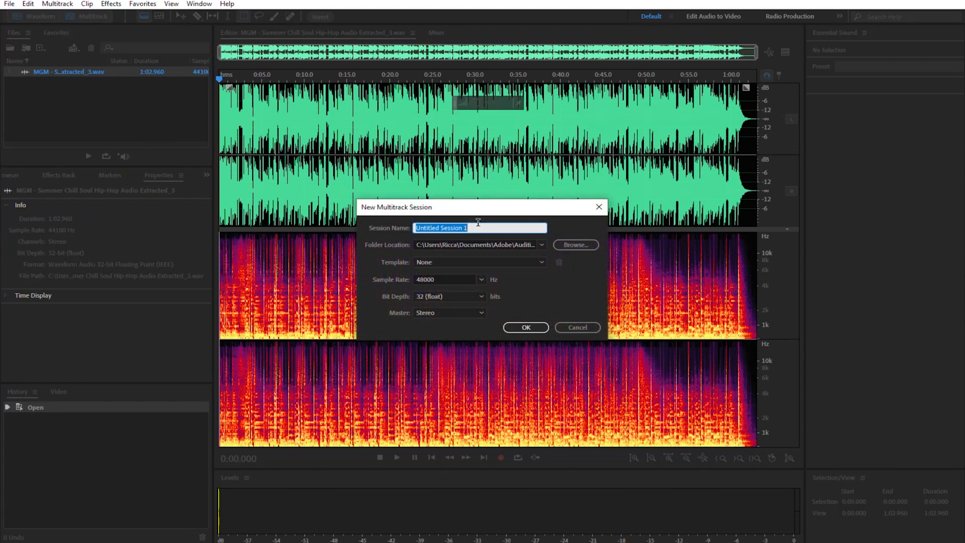
left_click(524, 326)
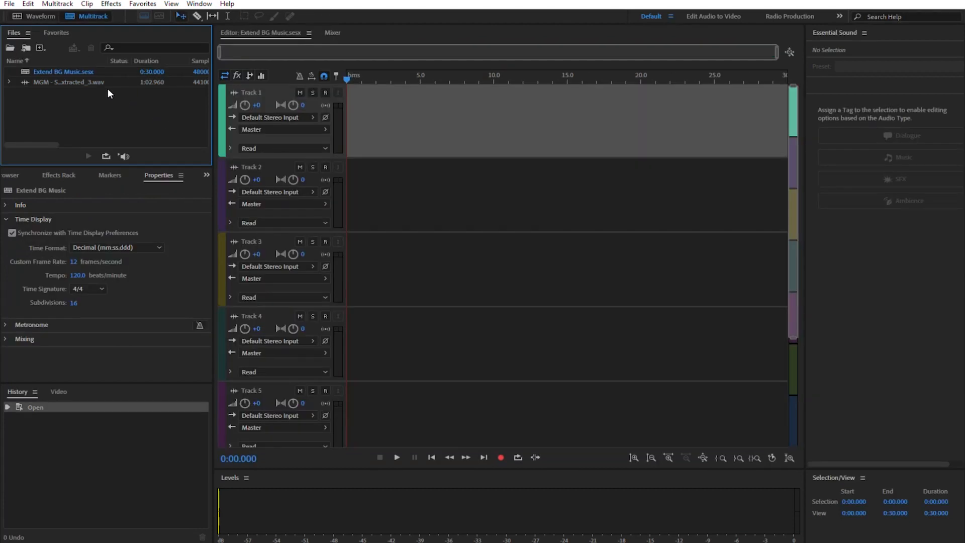
left_click_drag(67, 82, 357, 104)
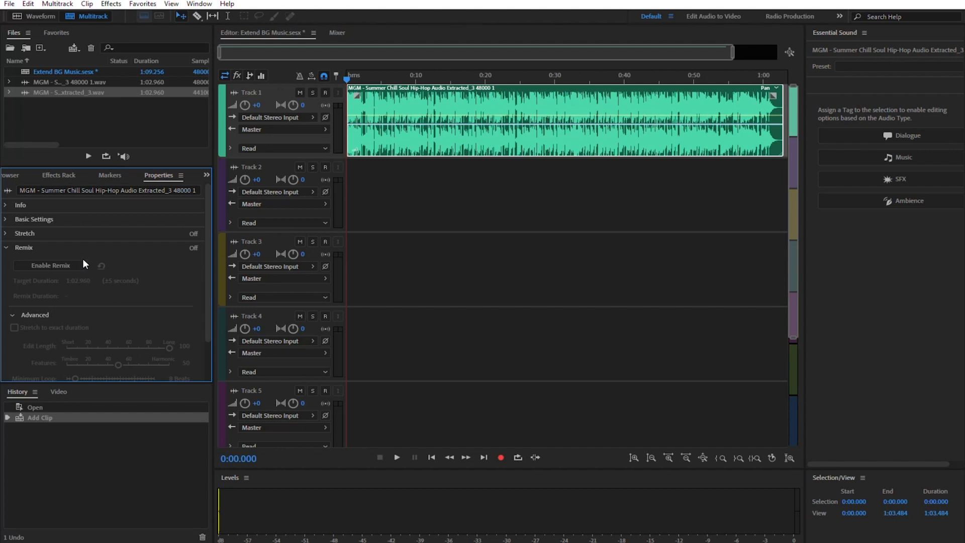
- Enable Remix on the Summer Chill Soul clip and target a 3:02.960 duration
left_click(50, 265)
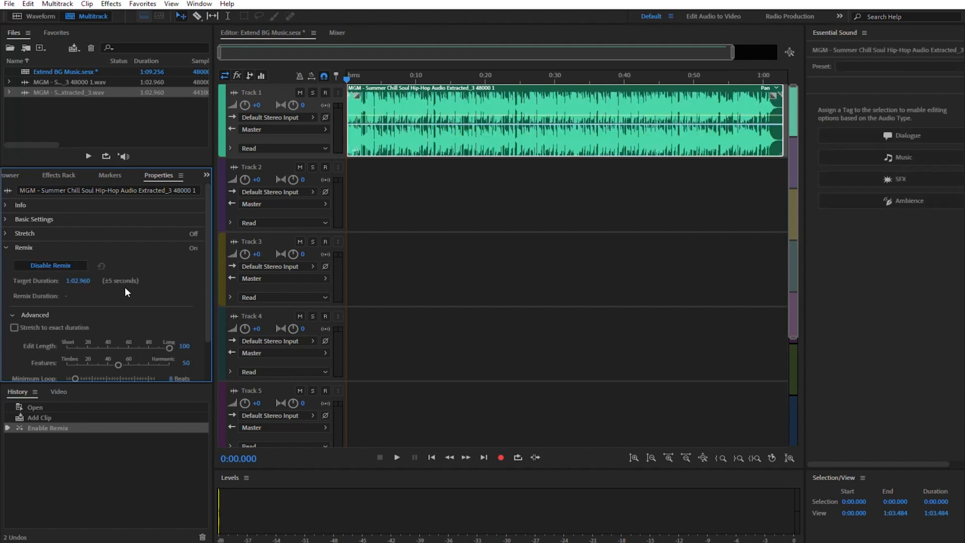
mouse_move(134, 299)
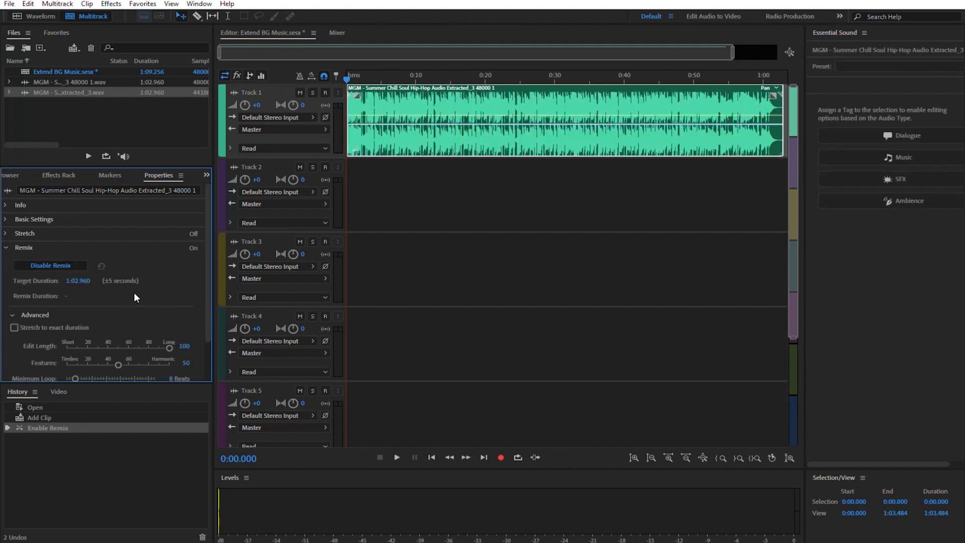
left_click(79, 280)
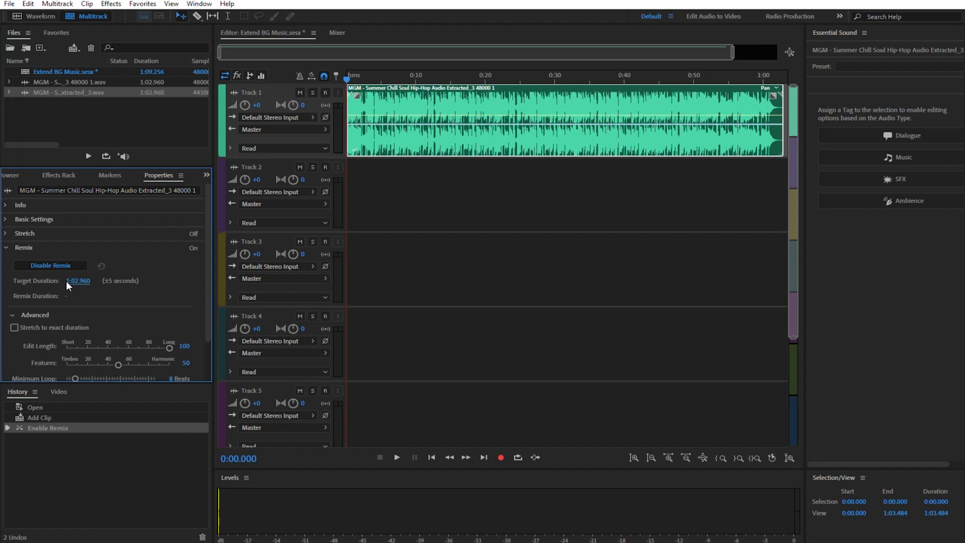
left_click(79, 280)
type("3")
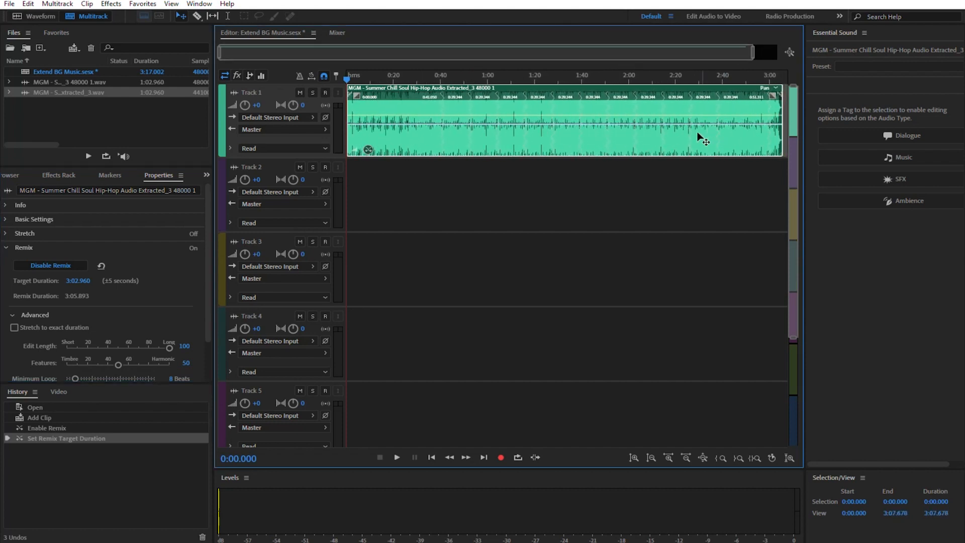
mouse_move(558, 105)
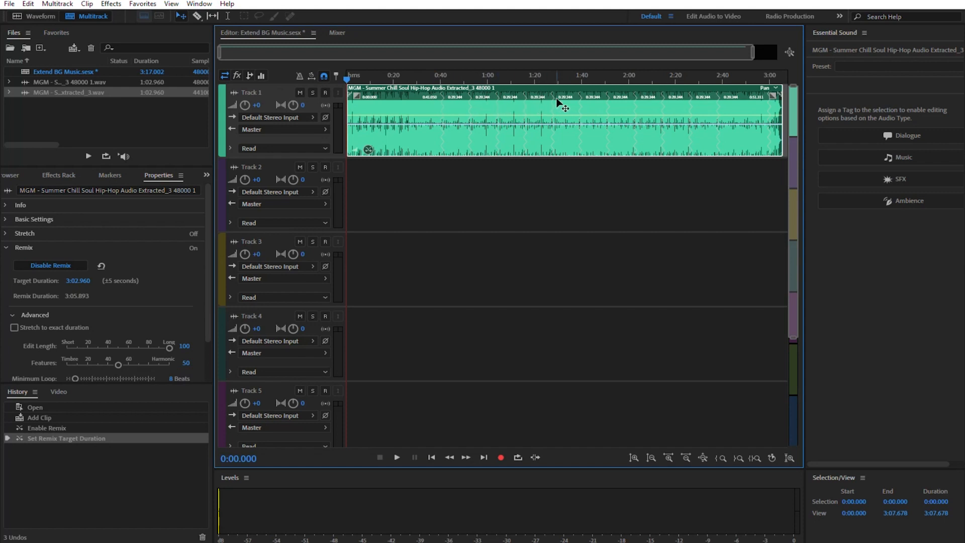
mouse_move(686, 121)
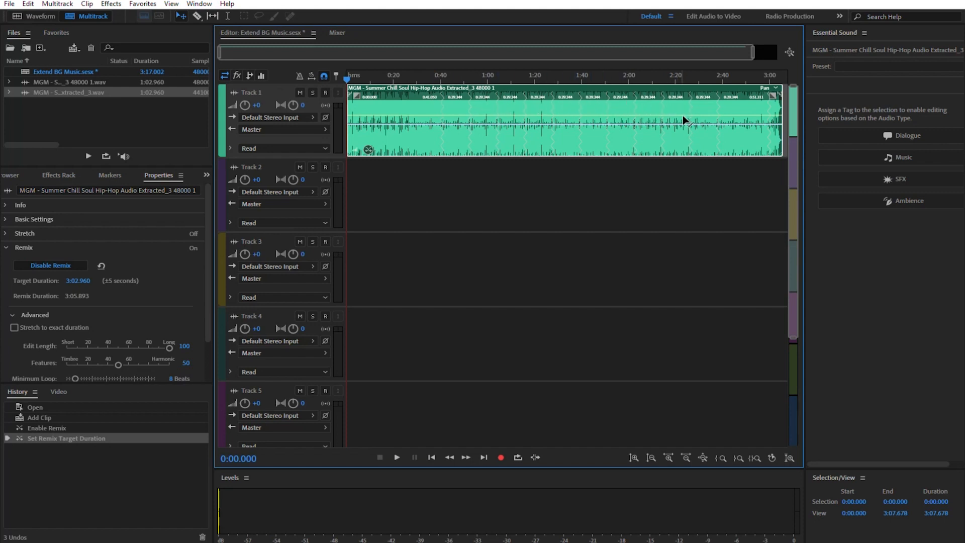
mouse_move(633, 165)
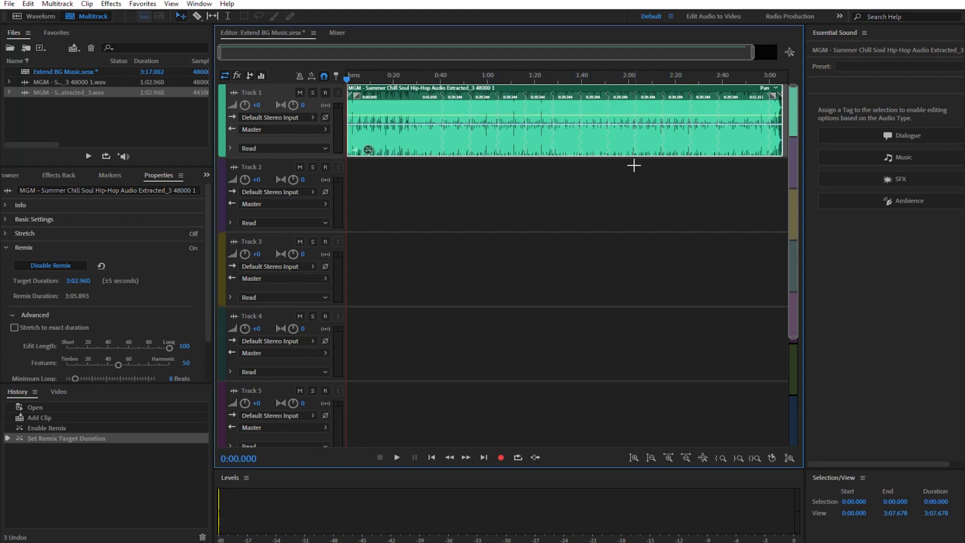
left_click(628, 79)
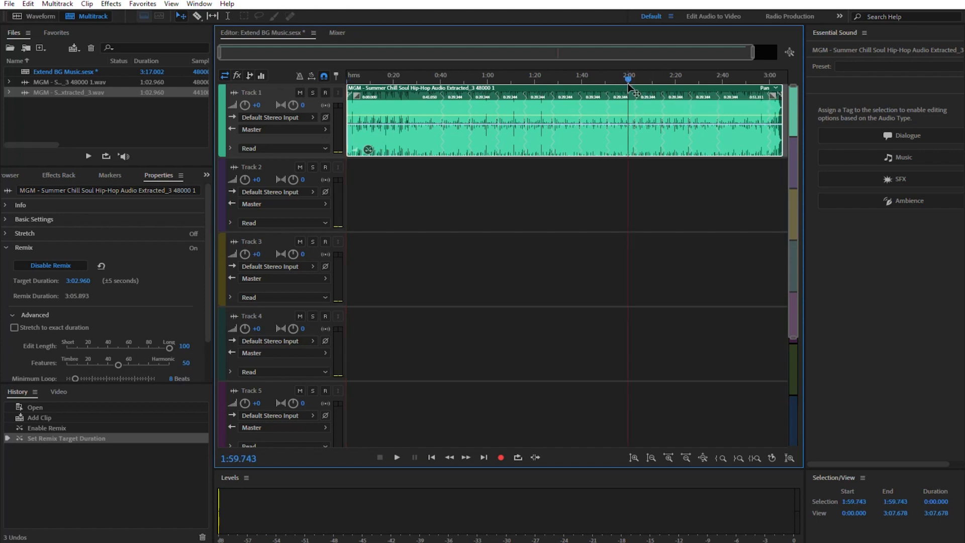
left_click(396, 457)
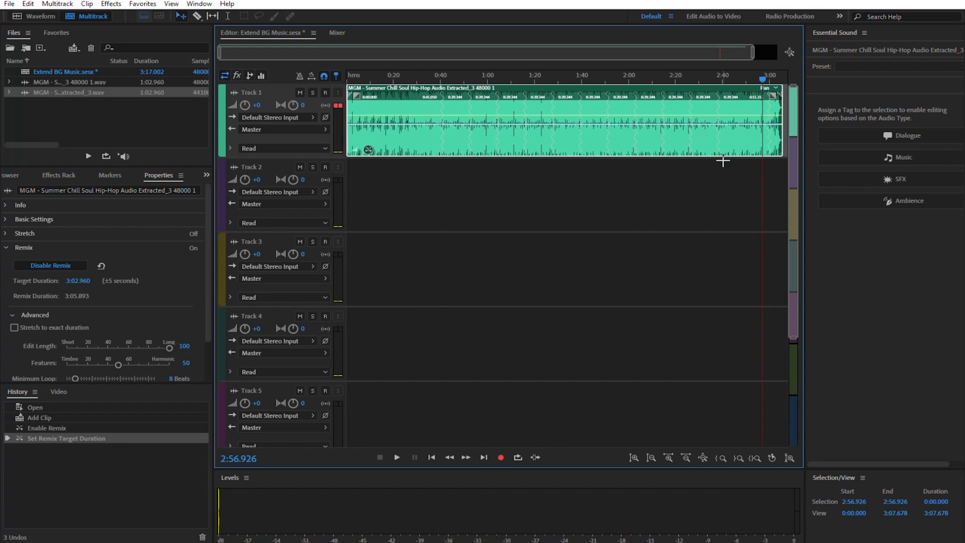
left_click(397, 457)
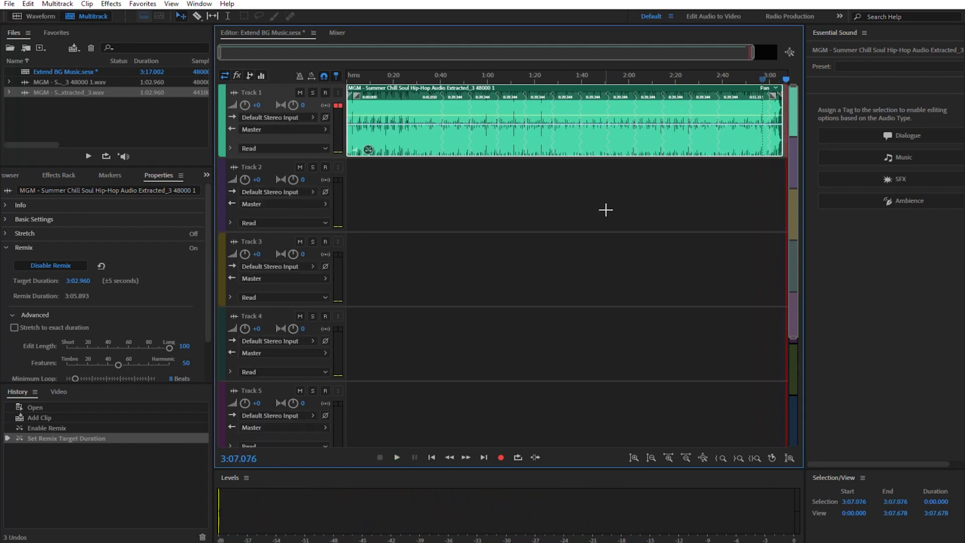
mouse_move(569, 228)
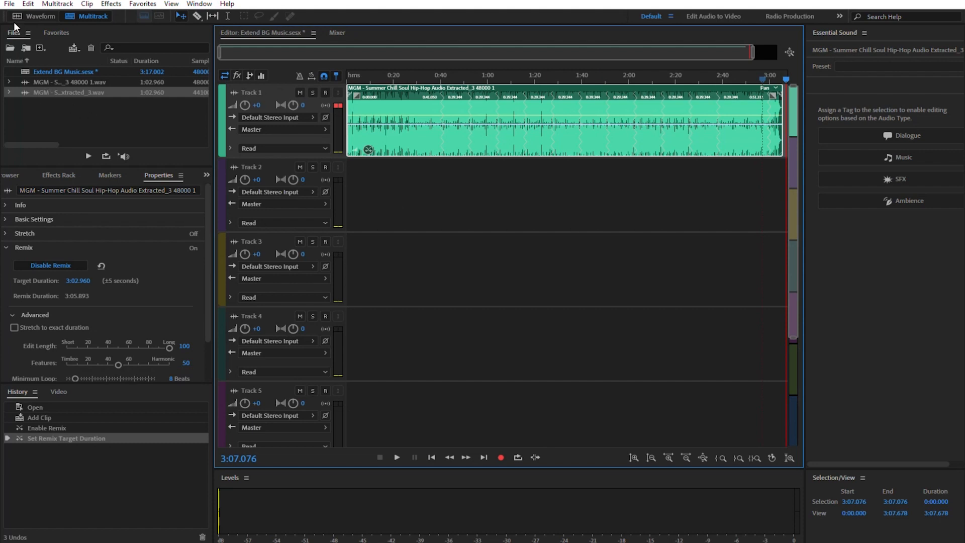
- Export the session to Premiere Pro, copying it onto a new audio track in Sequence 01
left_click(8, 3)
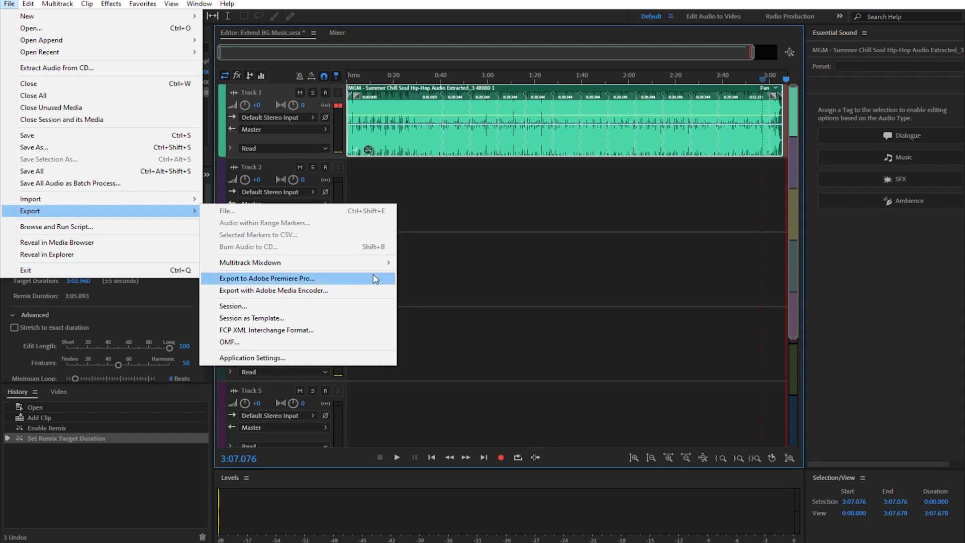
left_click(266, 278)
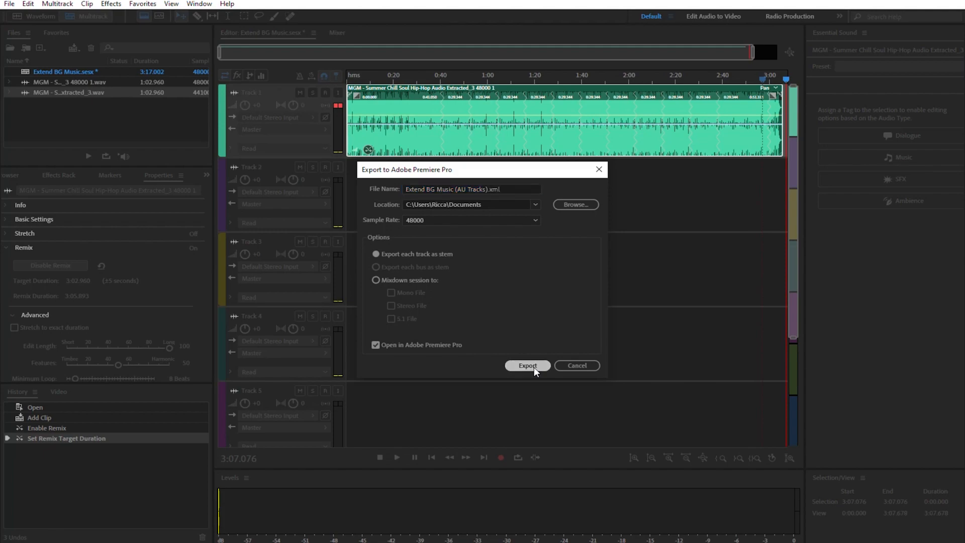
left_click(527, 365)
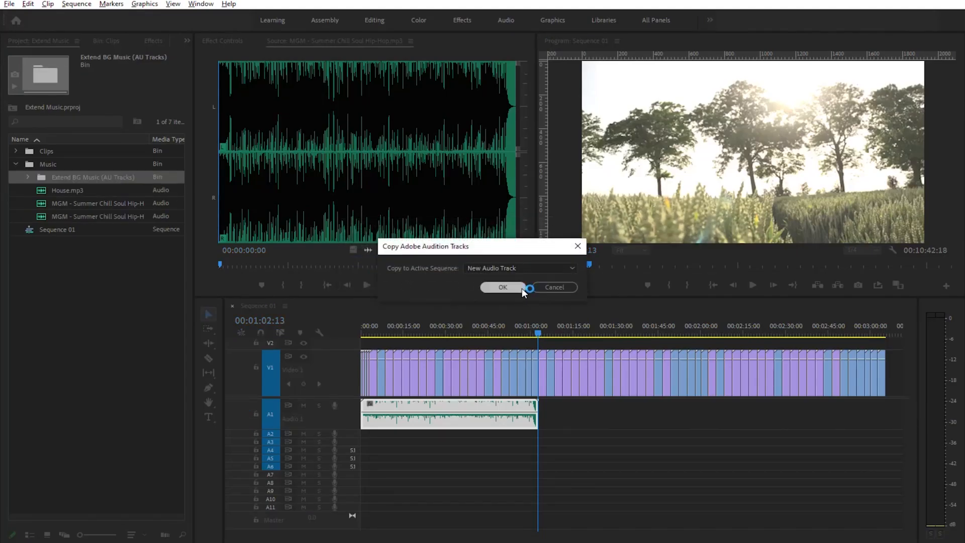
left_click(502, 287)
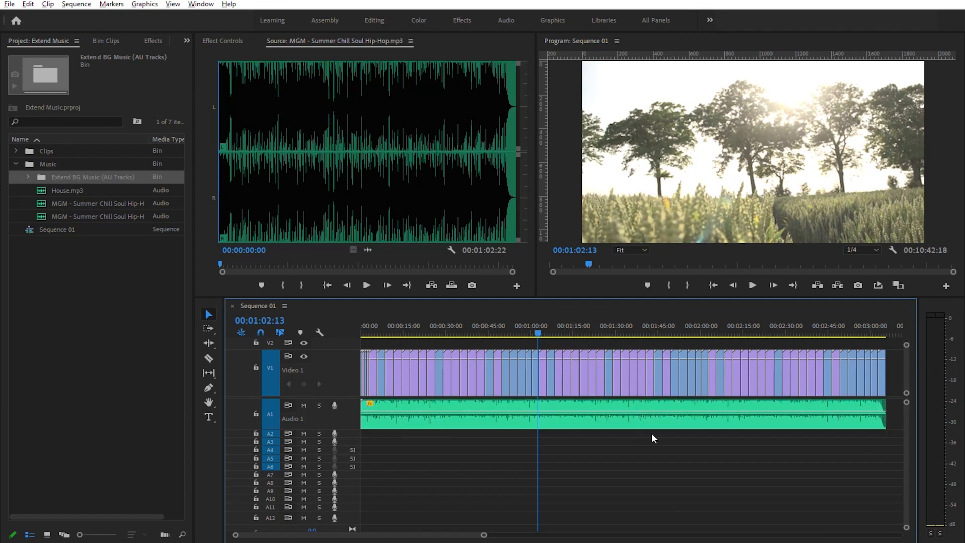
mouse_move(485, 329)
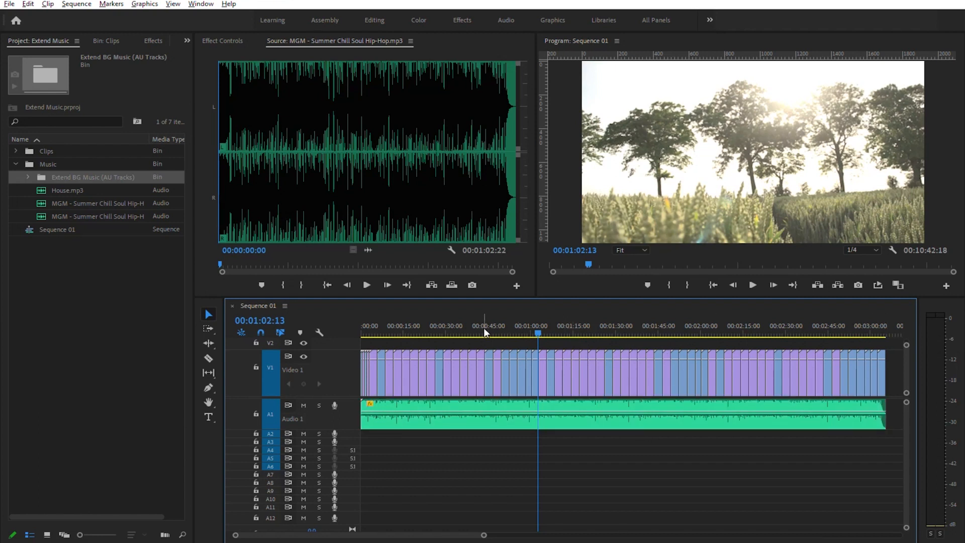
left_click(484, 332)
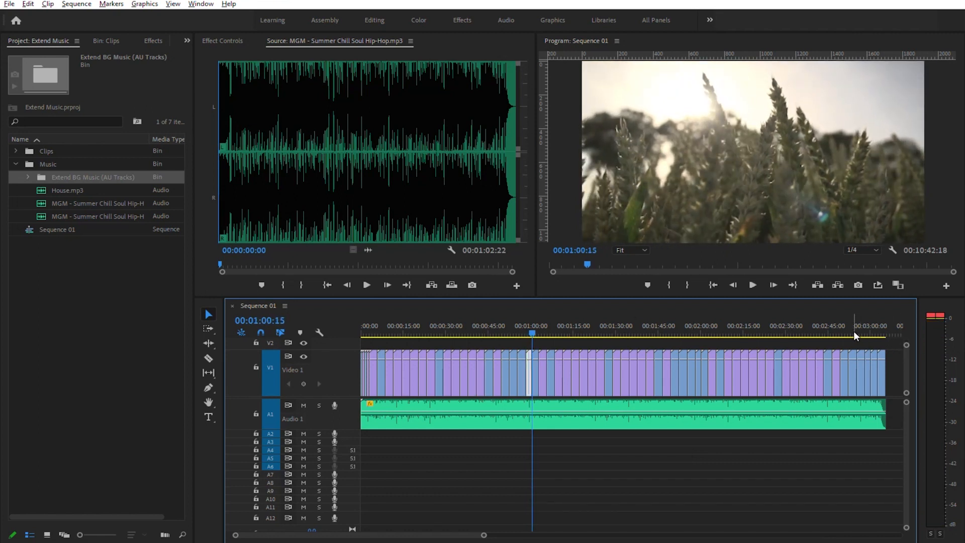
left_click(854, 332)
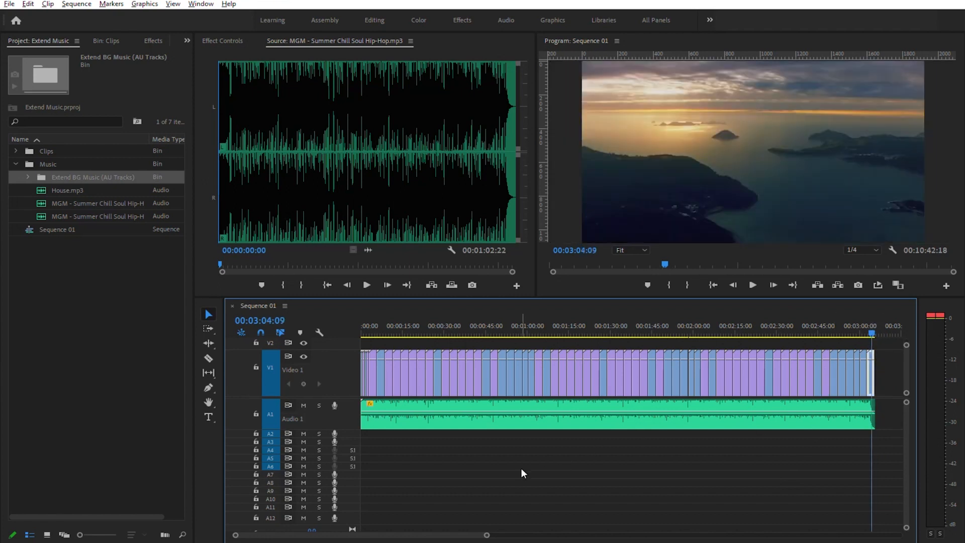
mouse_move(548, 452)
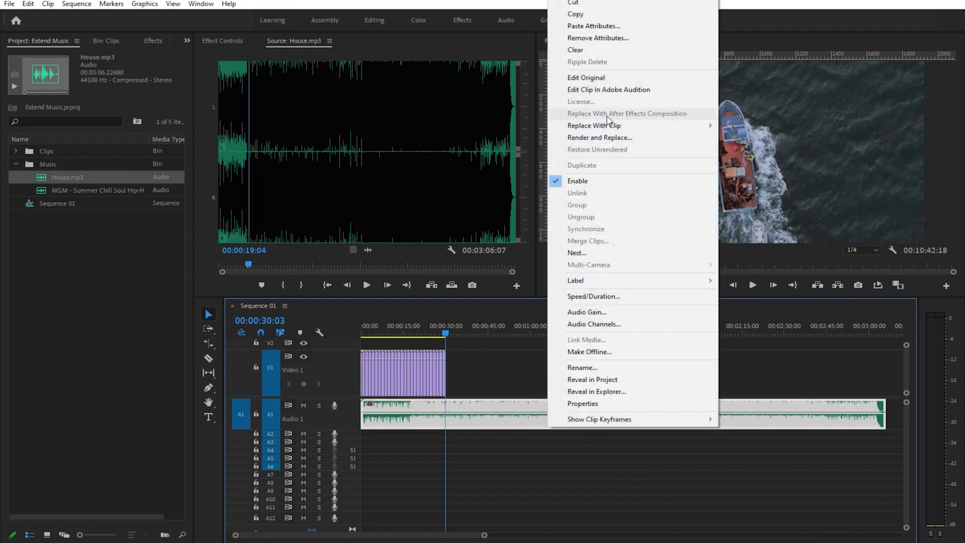
- Open House.mp3 from the timeline in Adobe Audition as an extracted WAV
left_click(599, 137)
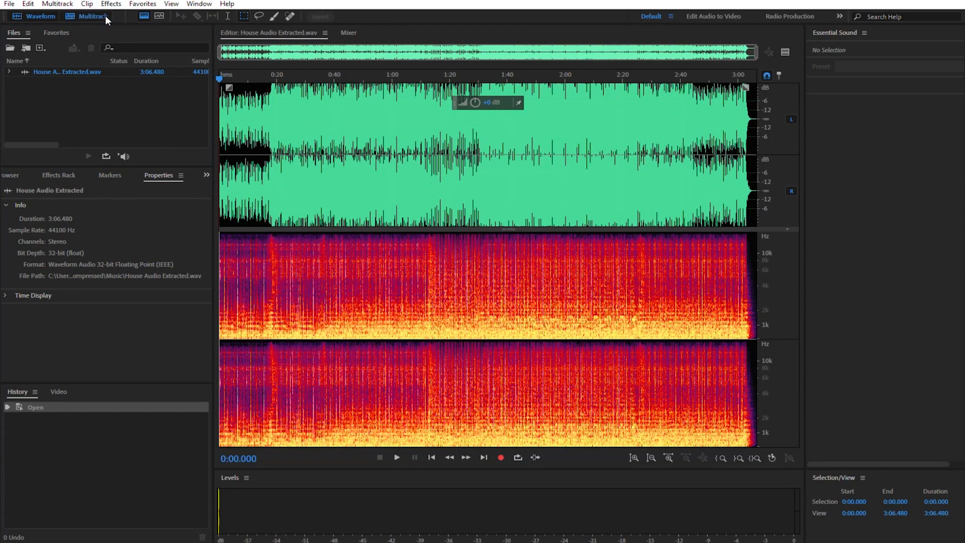
- Create the Shorten BG Music multitrack session holding the extracted House clip
left_click(91, 16)
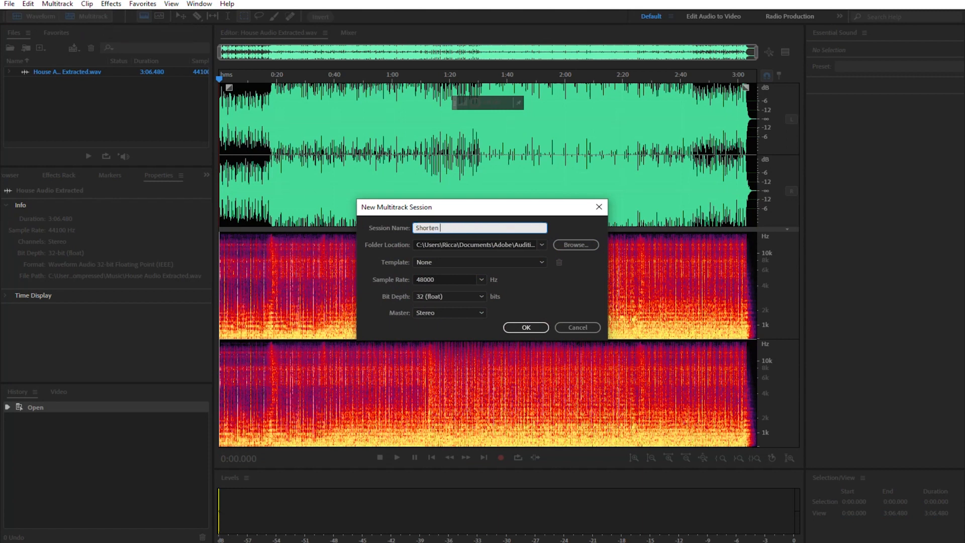
left_click(524, 326)
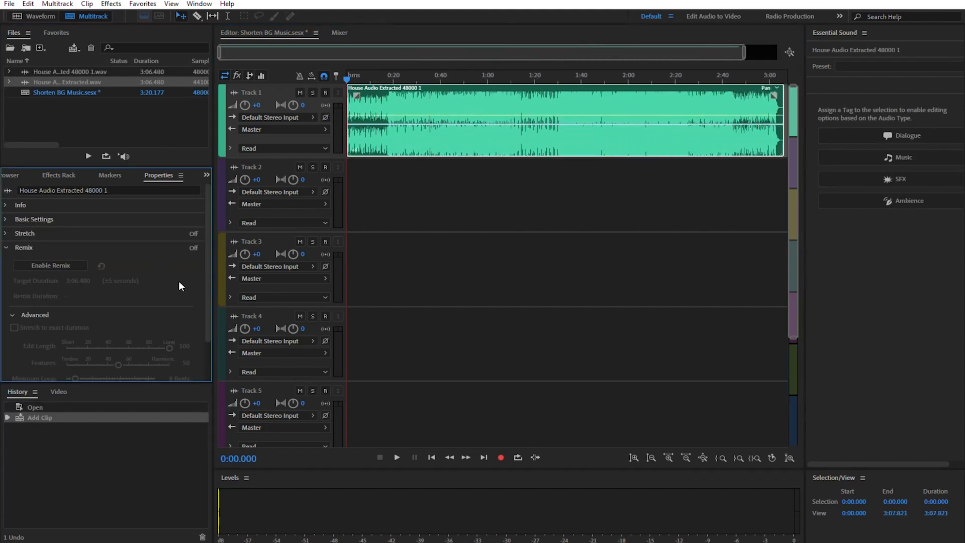
- Enable Remix on the House clip with a 0:30.000 target duration
left_click(50, 265)
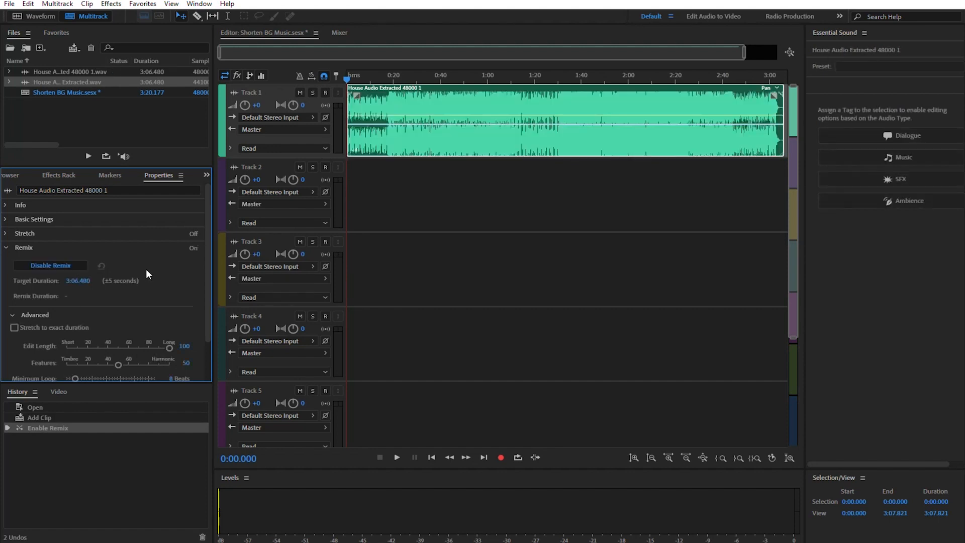
left_click(81, 280)
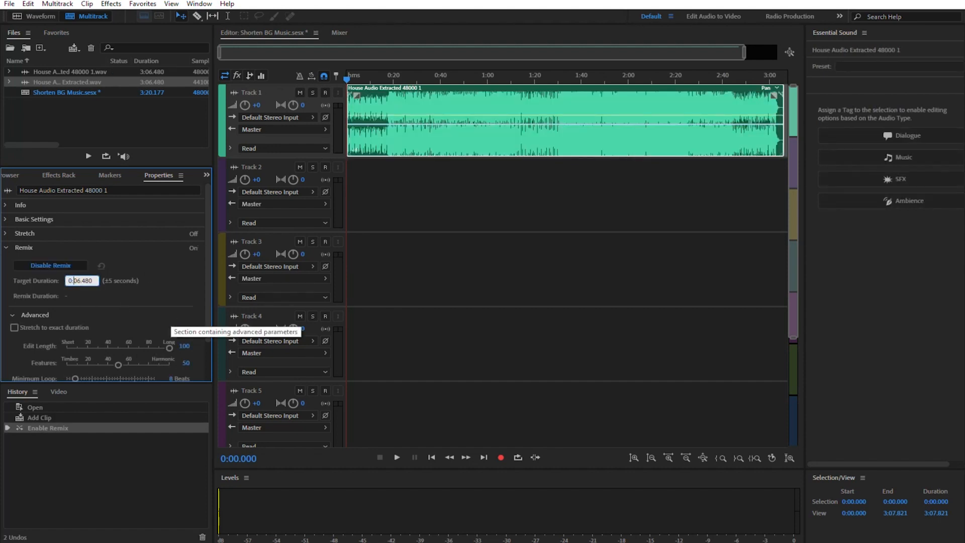
type("0:30.480")
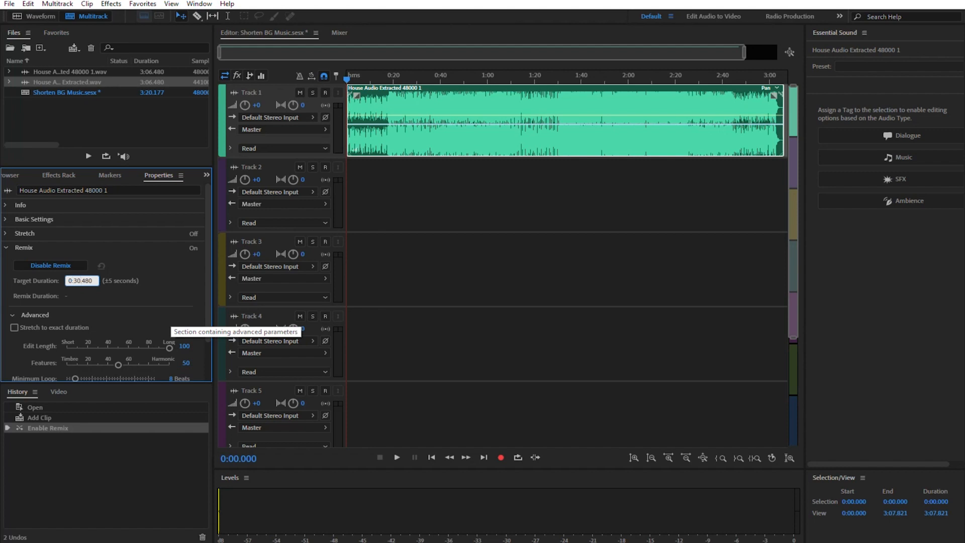
type("0:30.000")
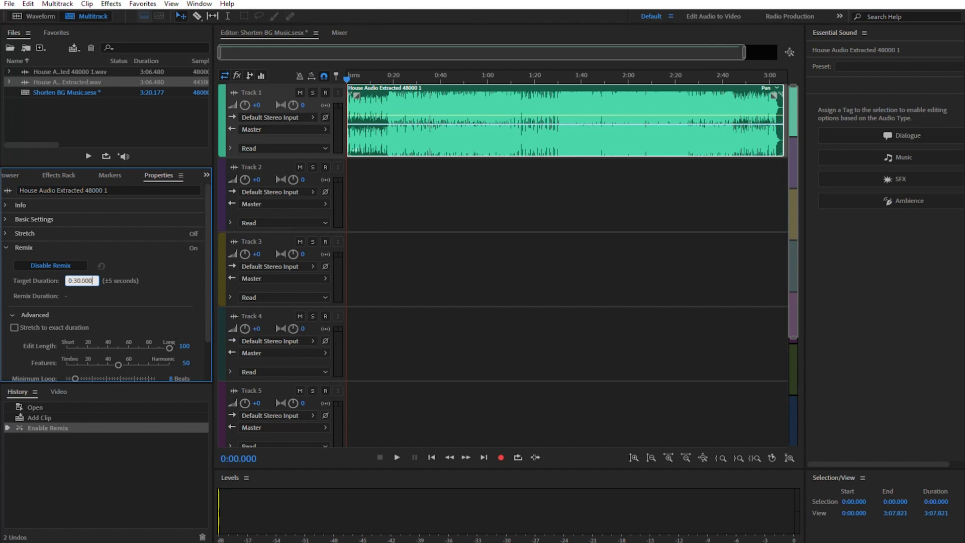
key("enter")
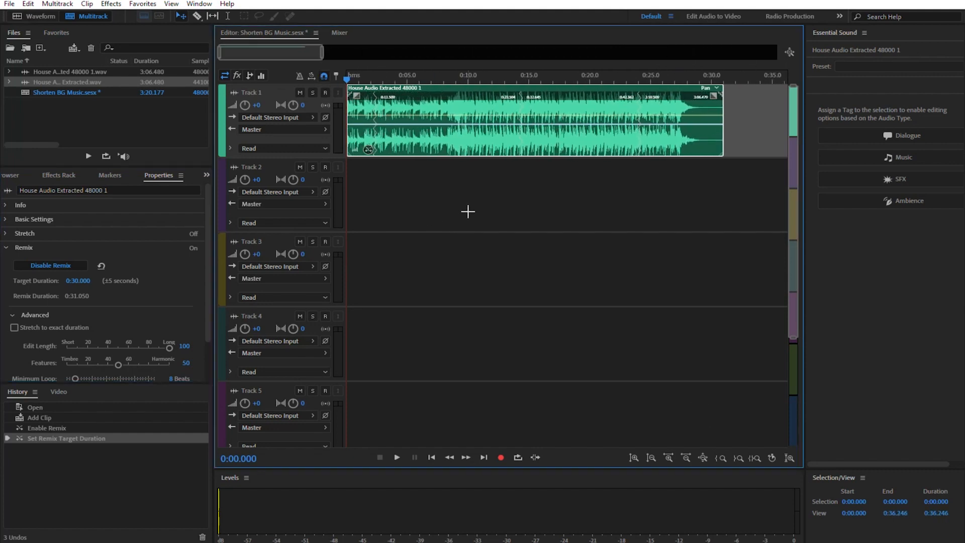
left_click(396, 457)
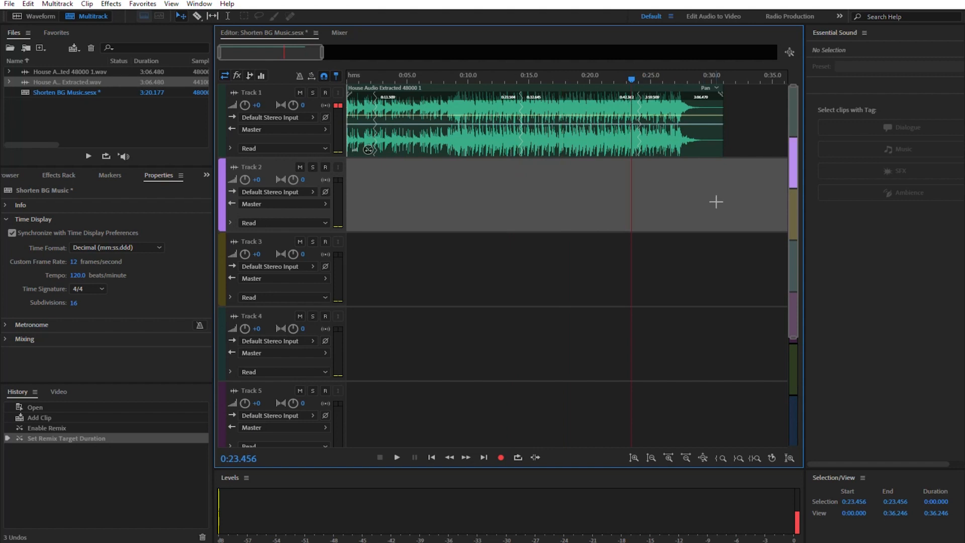
left_click(397, 458)
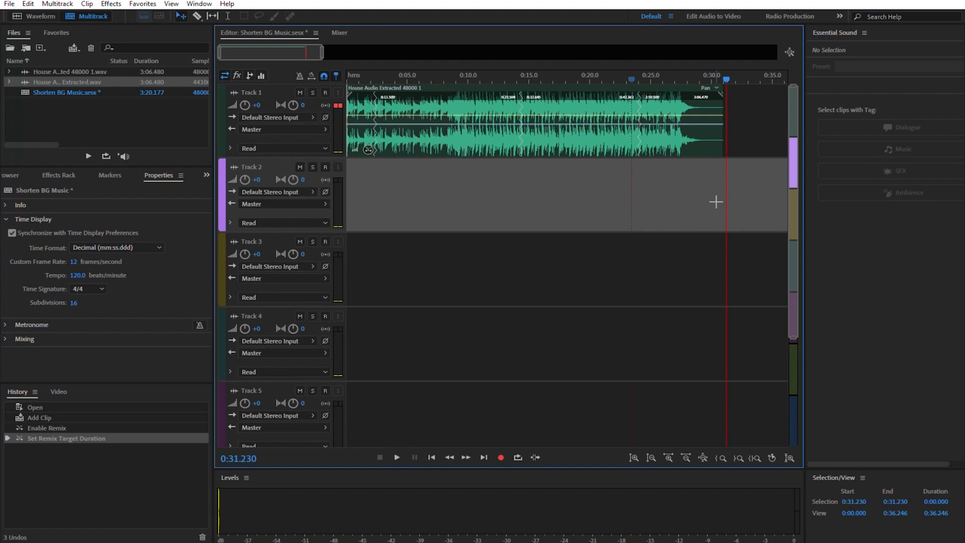
mouse_move(79, 65)
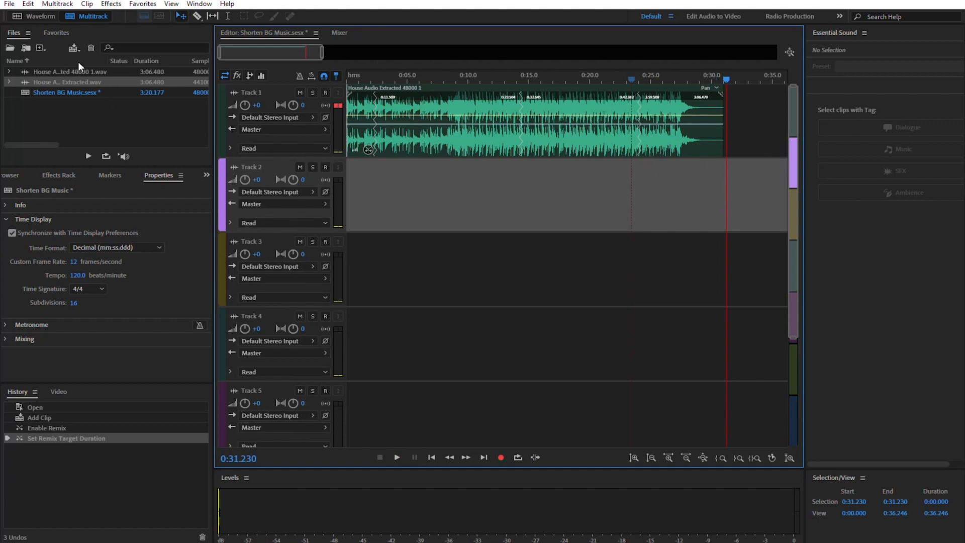
- Export Shorten BG Music to Premiere Pro as stems, opening it in Premiere
left_click(9, 3)
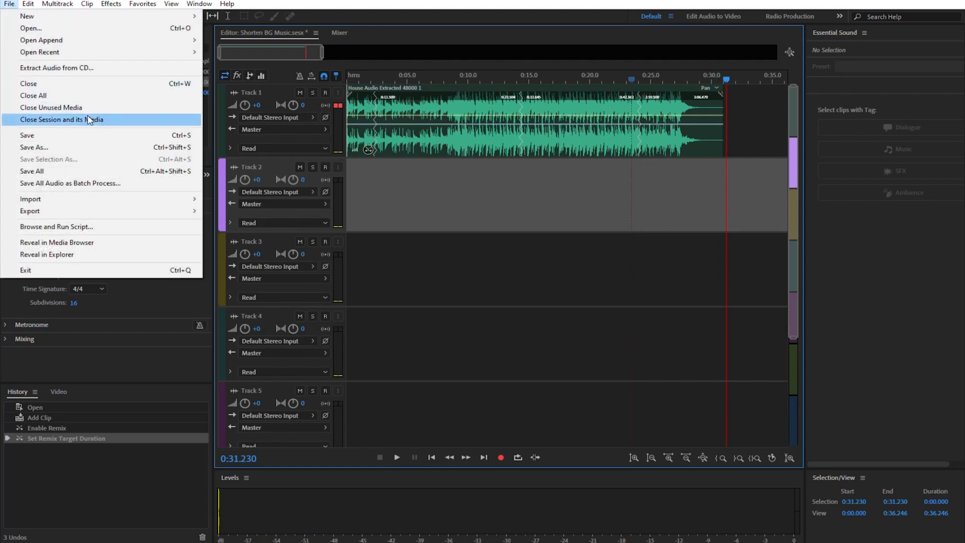
mouse_move(30, 211)
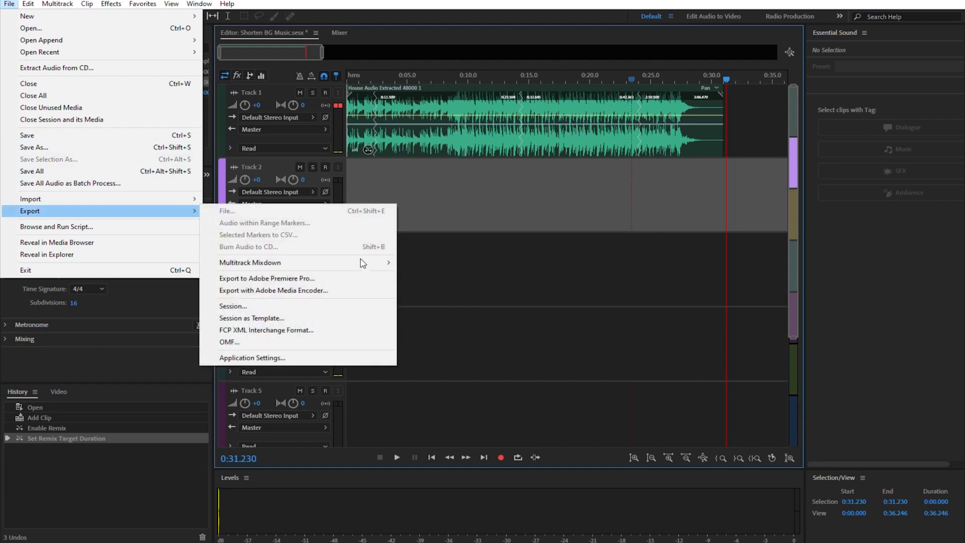
left_click(266, 278)
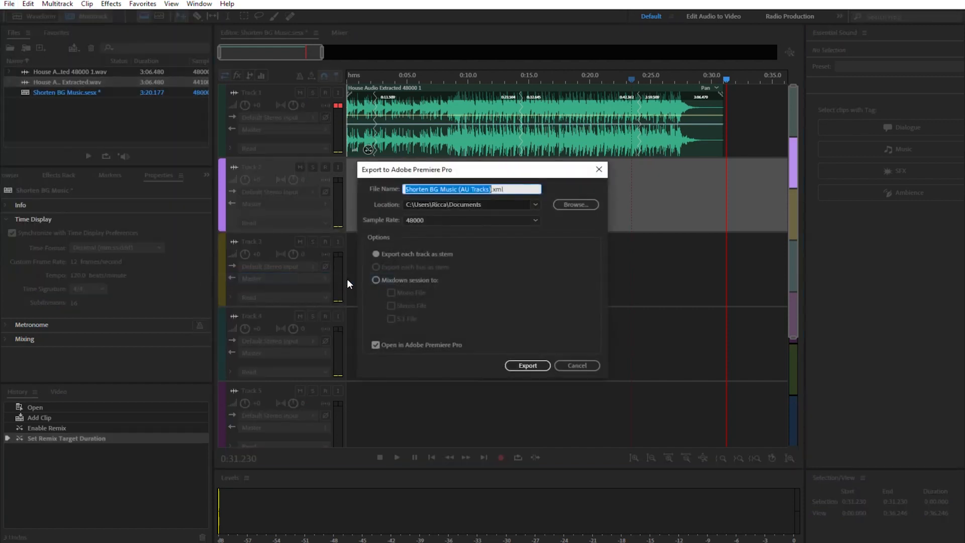
left_click(527, 365)
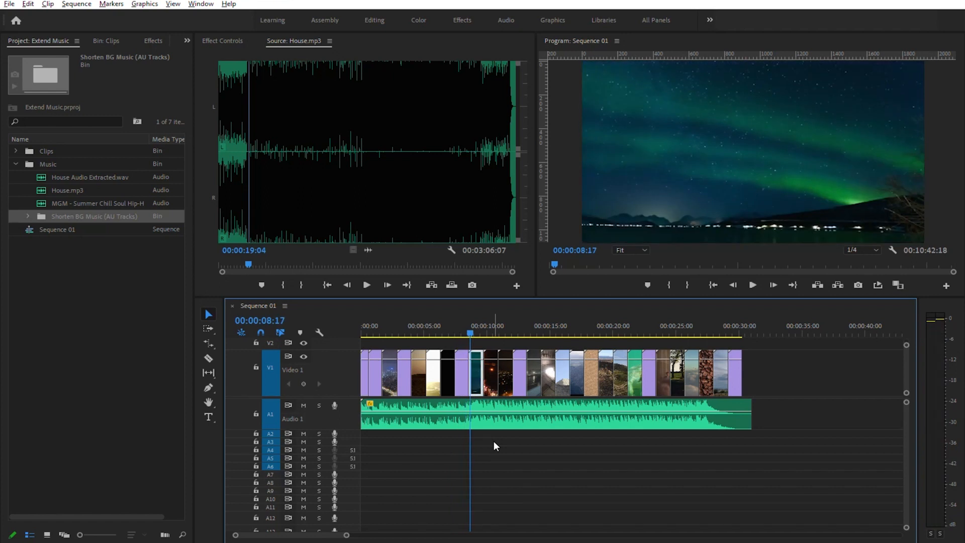
mouse_move(663, 337)
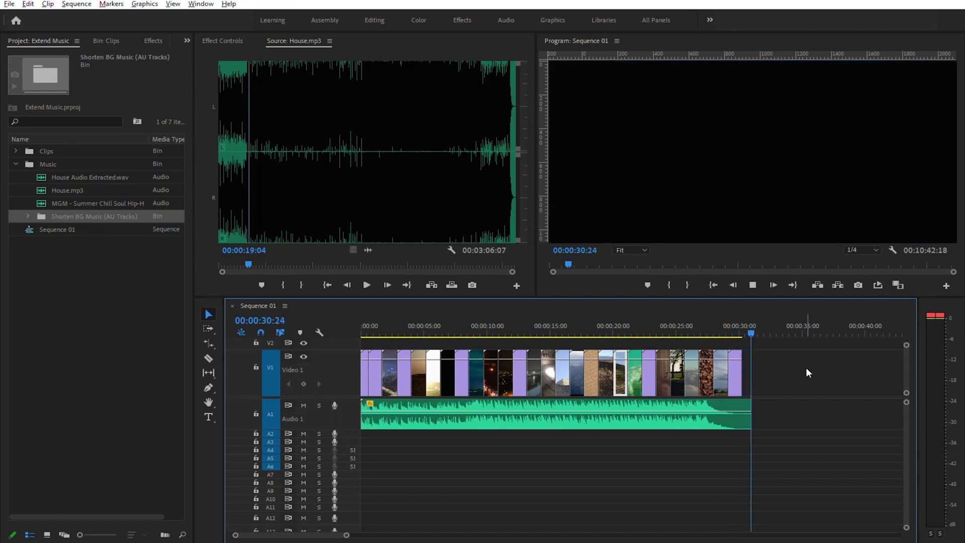
- Check Sequence 01 near its 30-second end, where the shortened House music finishes
left_click(622, 336)
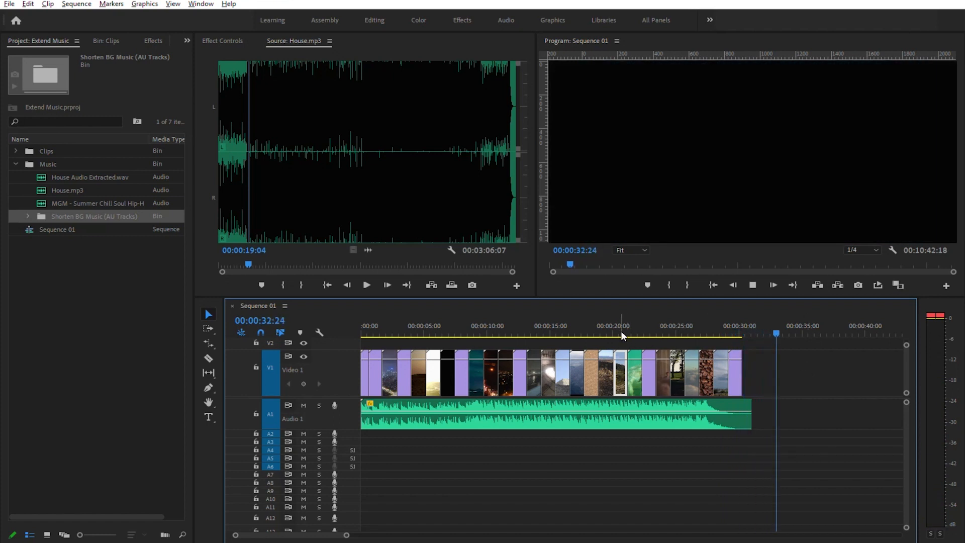